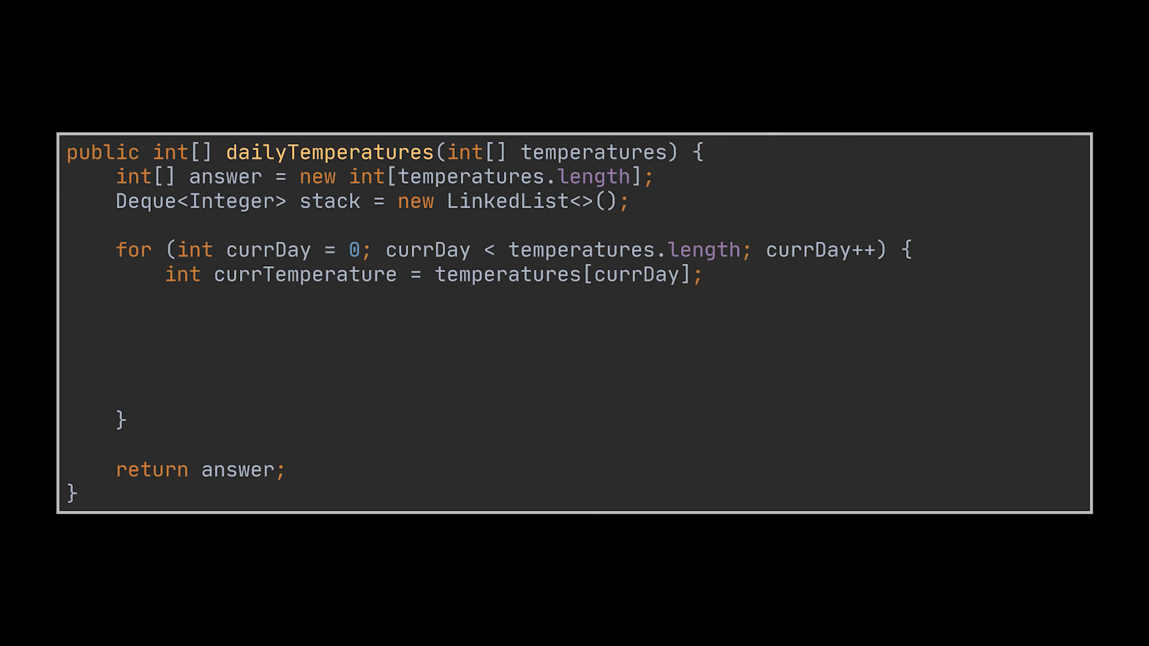
pyautogui.write('stack.push(currDay);')
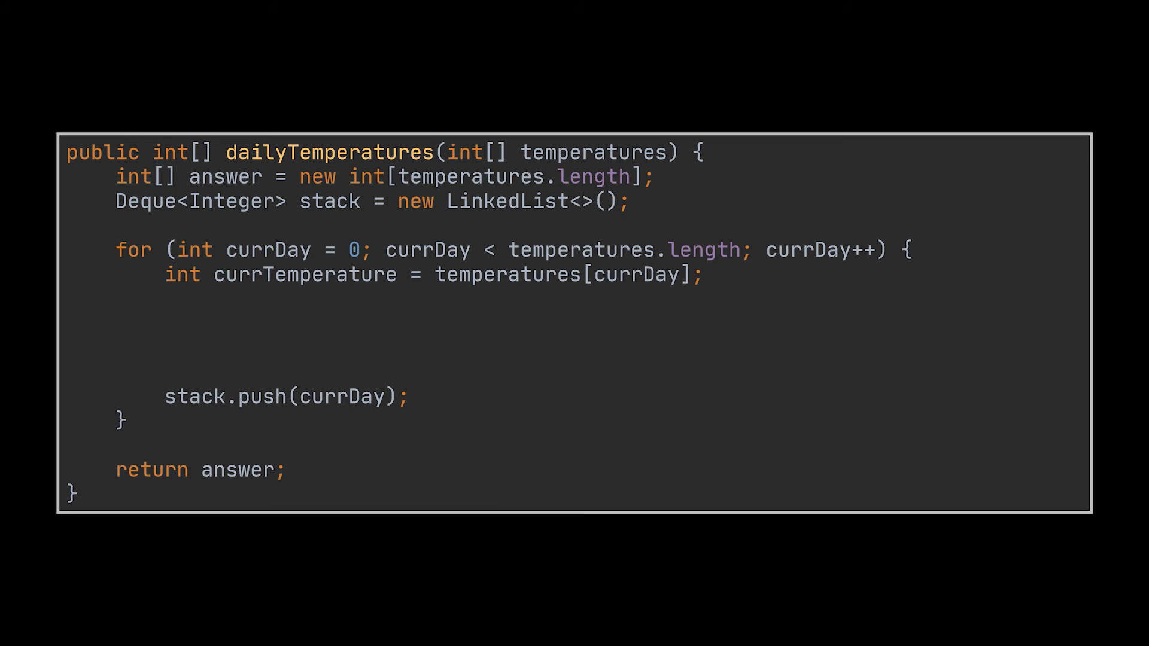
pyautogui.write('while (!stack.isEmpty() && temperatures[stack.peek()] < currTemperature) {')
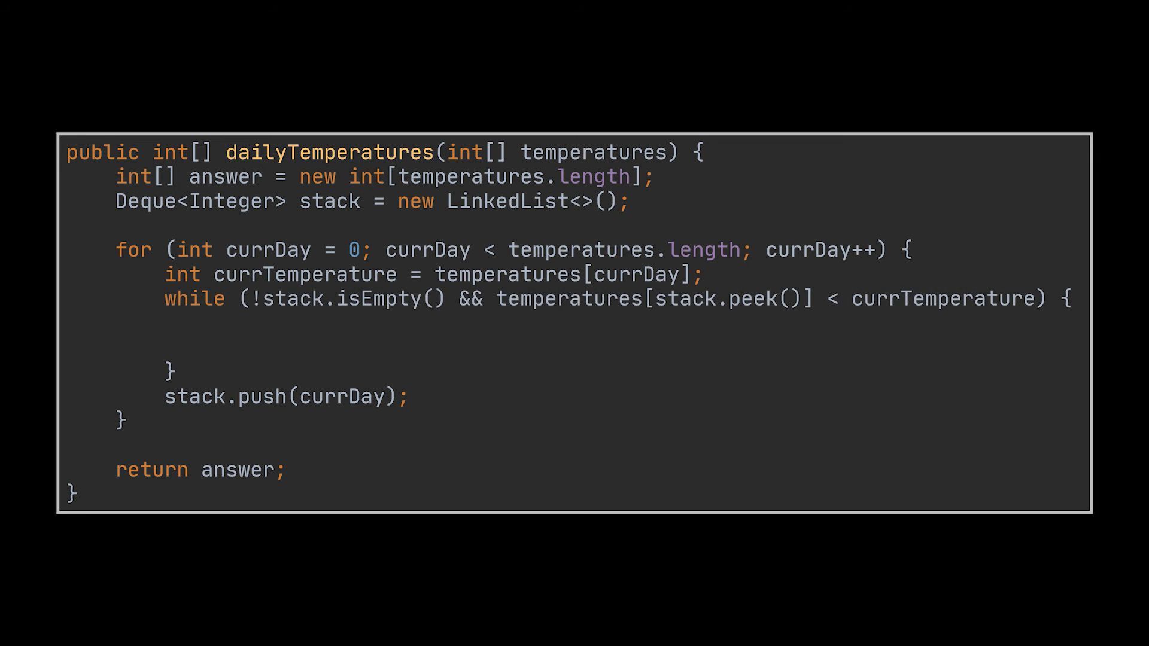